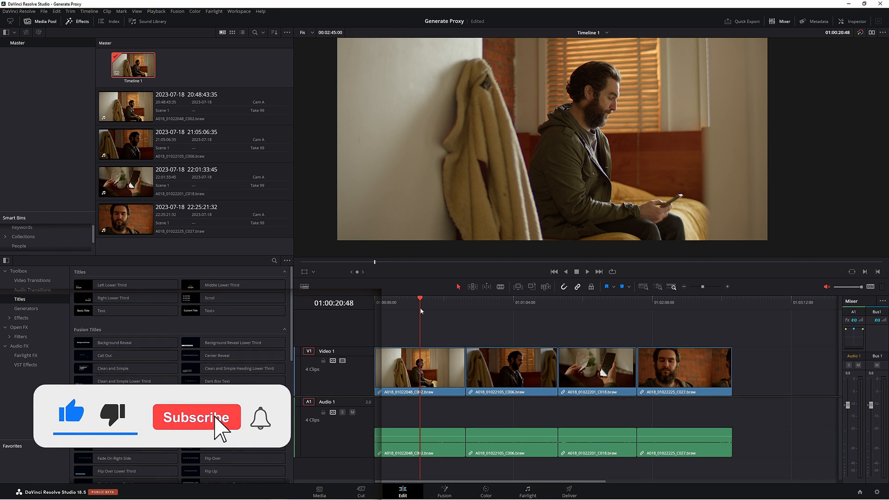
- Launch Blackmagic Proxy Generator from the Blackmagic Design folder in the Start menu
click(196, 418)
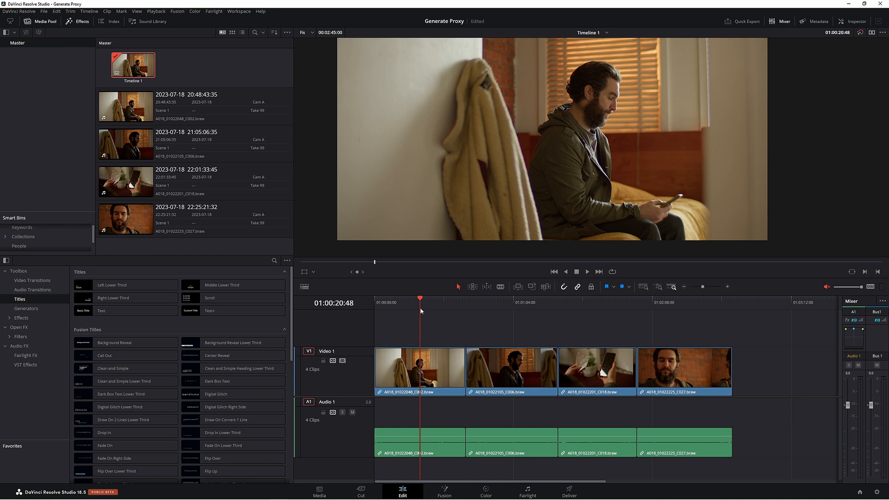
mouse_move(591, 144)
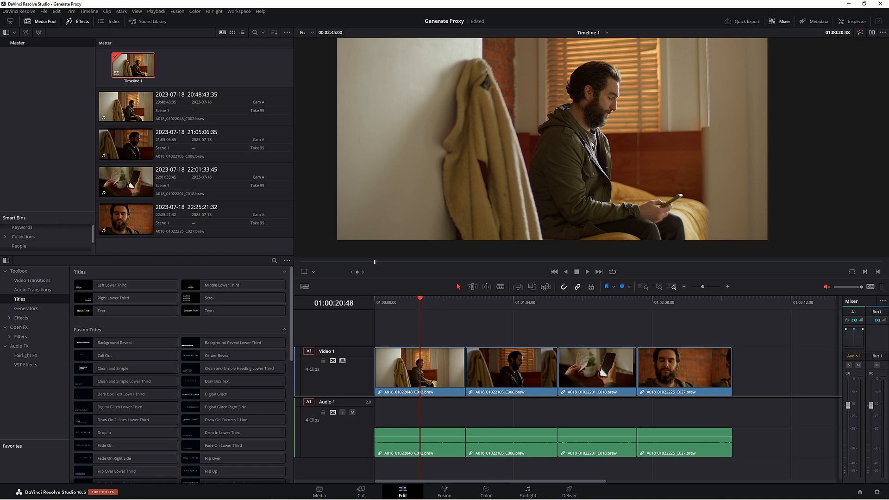
mouse_move(465, 117)
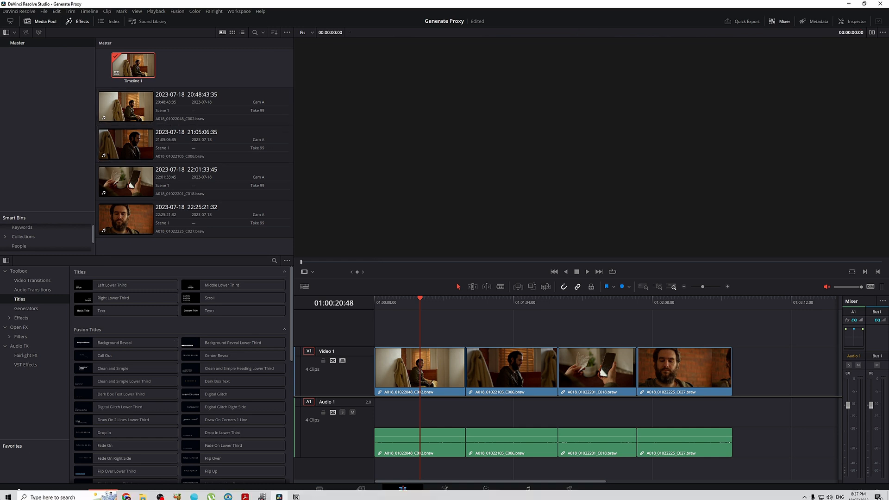
click(7, 492)
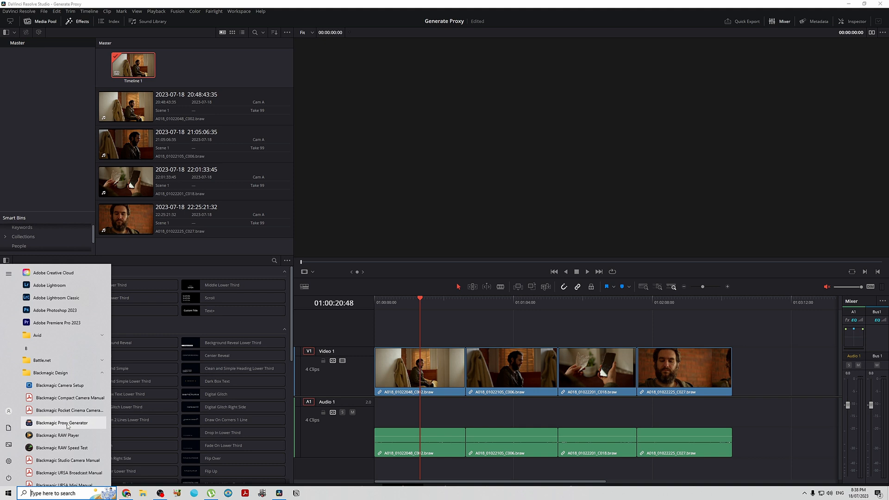
click(60, 422)
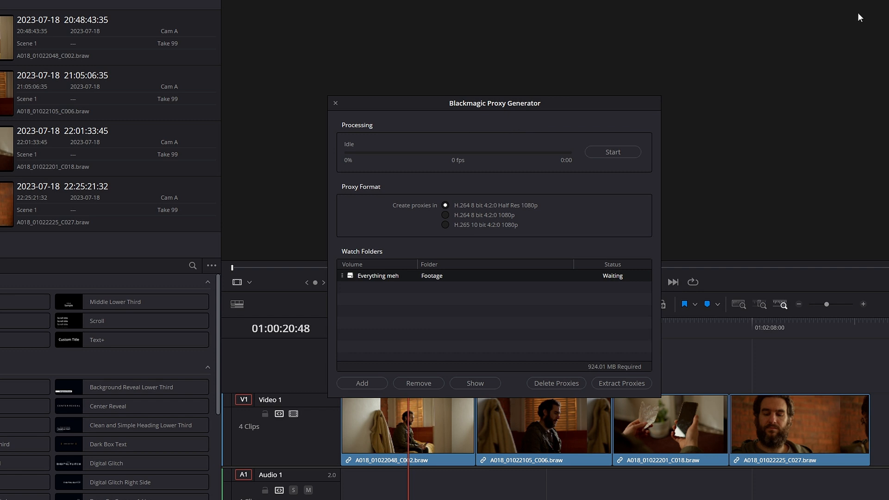
mouse_move(499, 146)
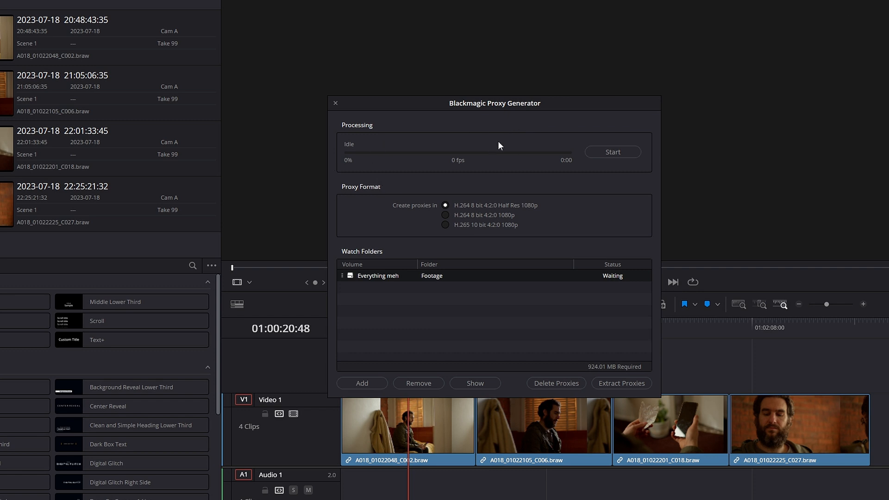
mouse_move(523, 138)
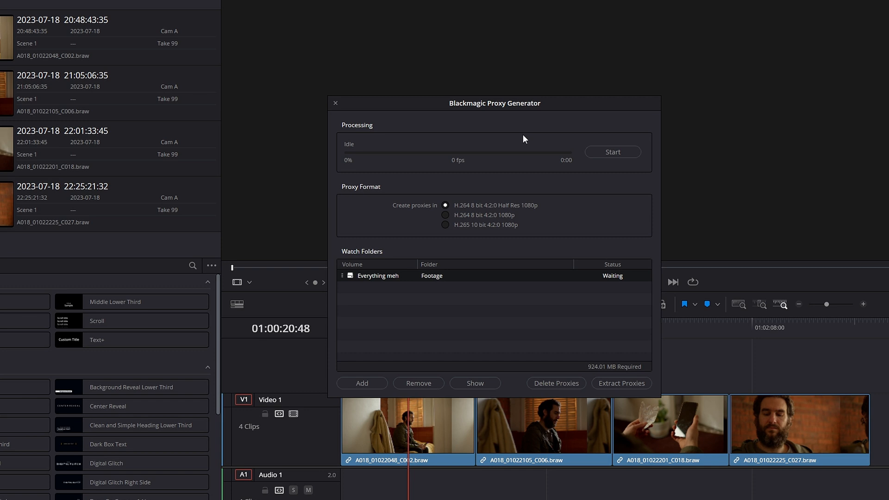
mouse_move(464, 246)
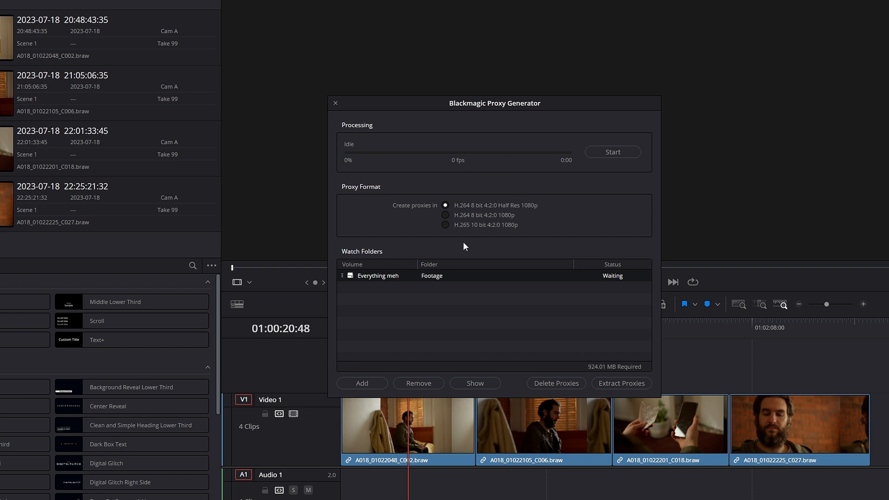
- Begin adding a new watch folder in Proxy Generator
click(362, 384)
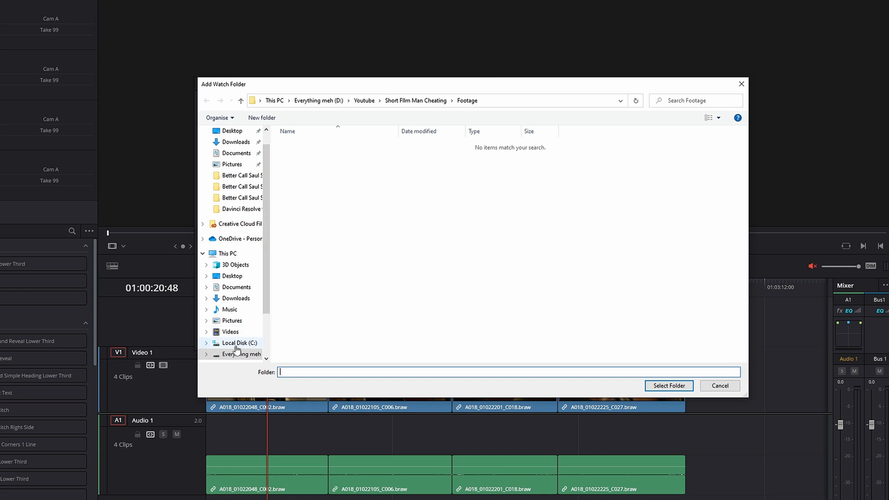
- Choose the Short Short folder on Local Disk (C:) as the watch folder
click(243, 342)
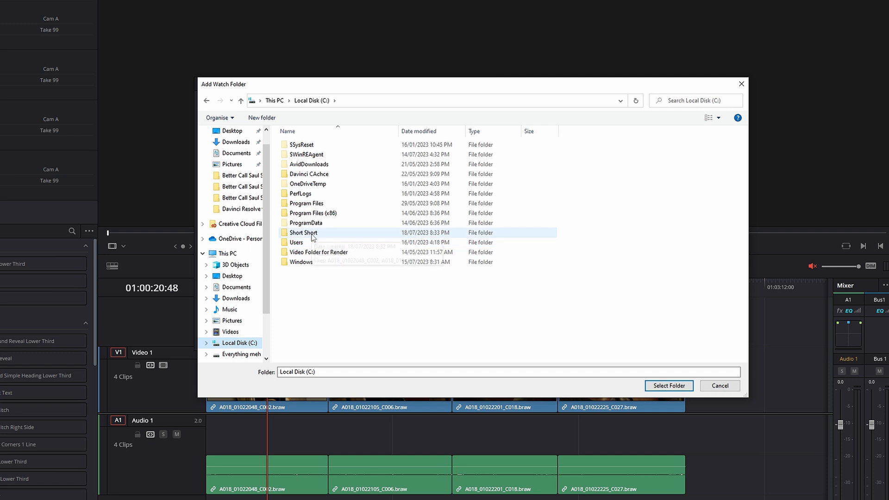
double_click(303, 232)
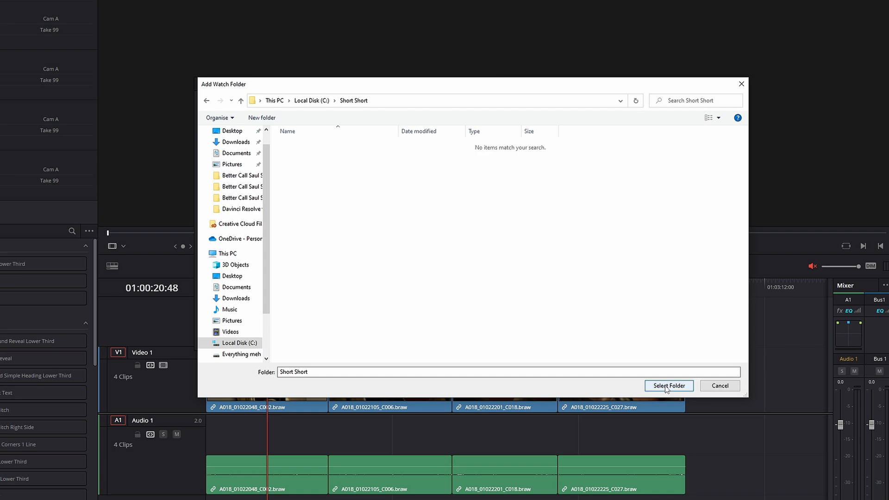
click(669, 385)
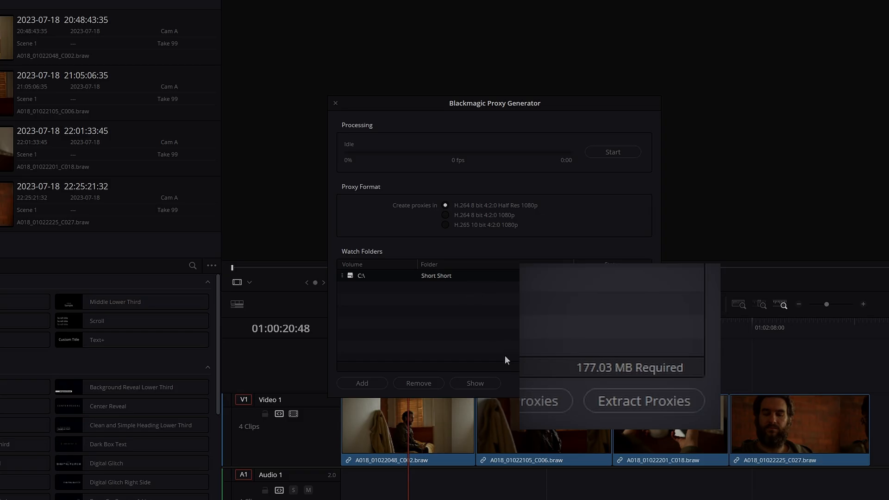
mouse_move(526, 331)
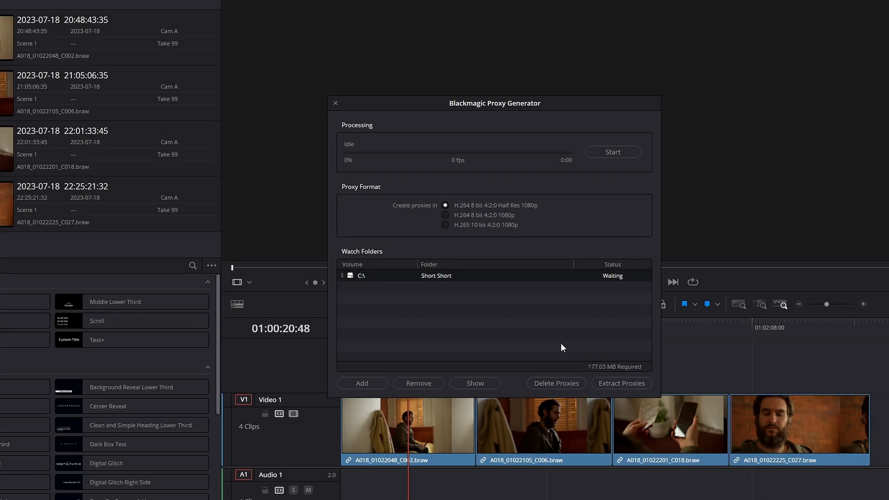
mouse_move(579, 216)
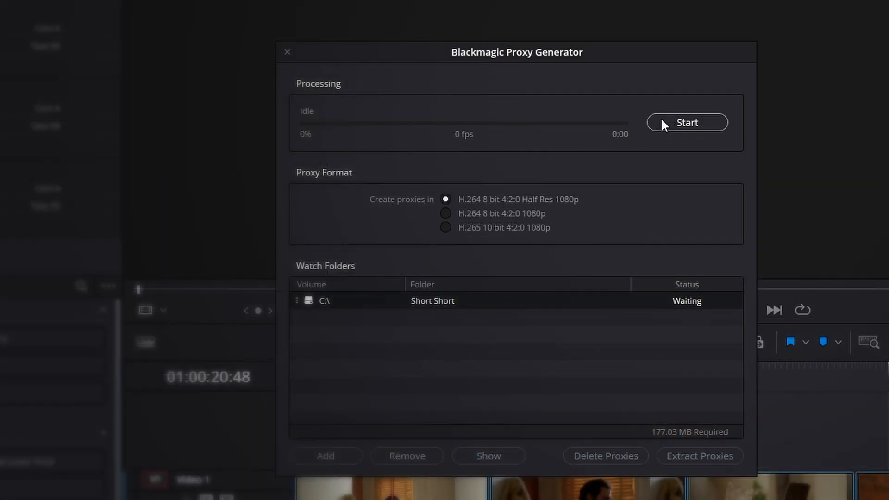
- Start processing to generate proxies for the four clips in the watch folder
click(686, 123)
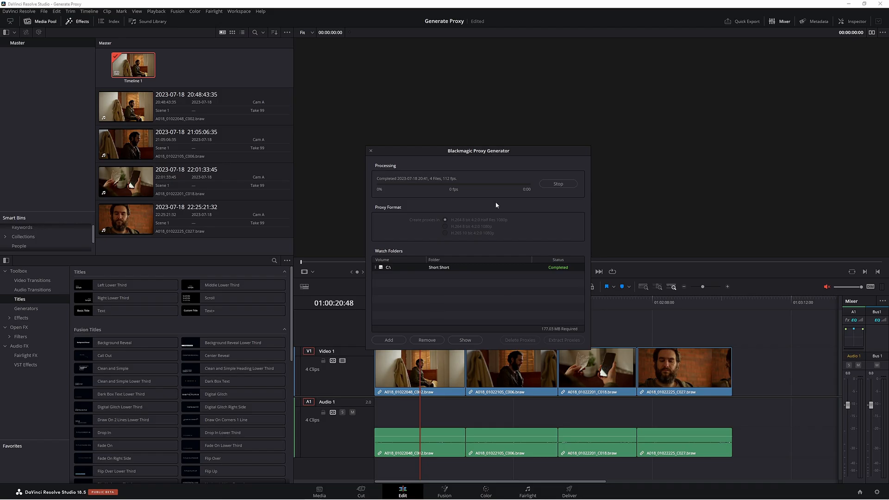
mouse_move(488, 209)
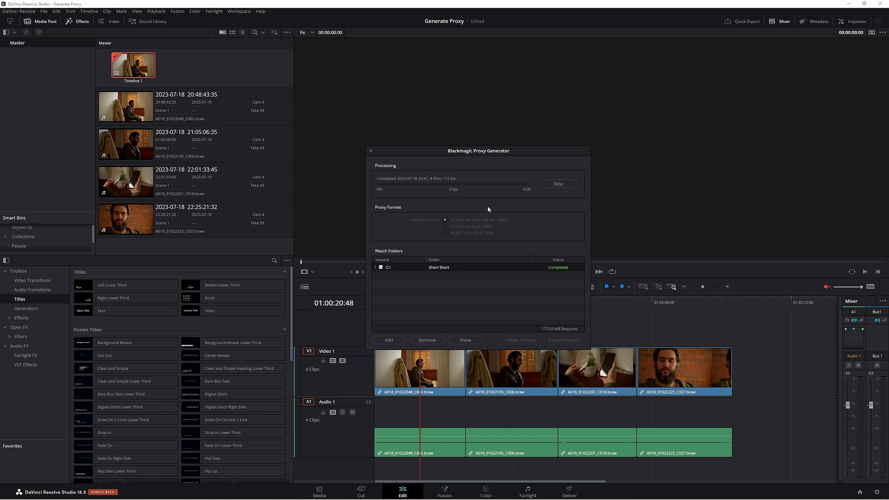
mouse_move(542, 220)
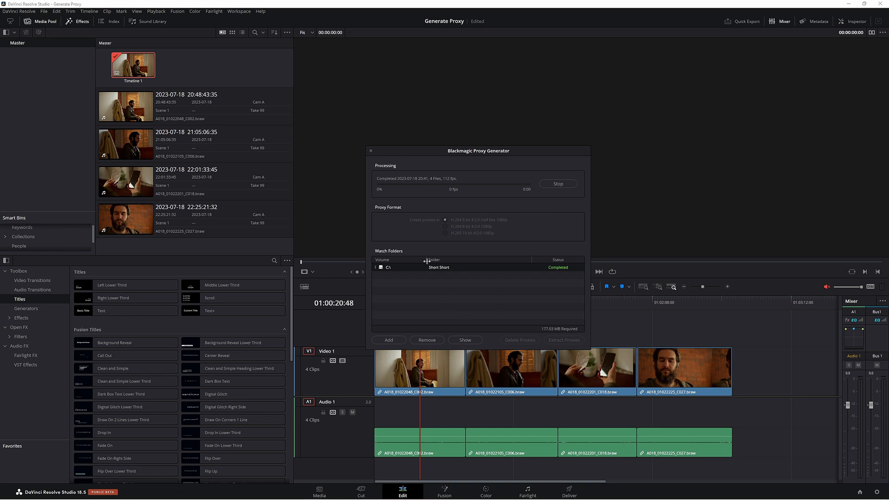
- Show the completed Short Short watch folder in File Explorer
click(464, 341)
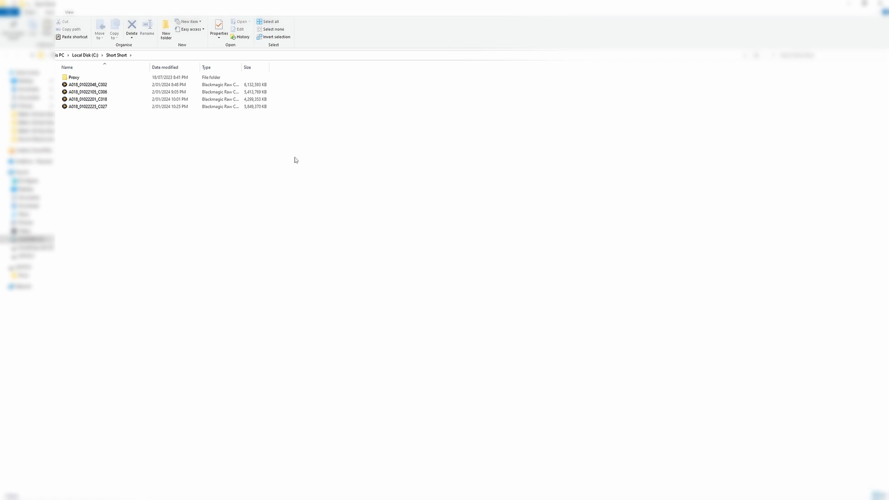
- Inspect the four proxy clips inside the Proxy folder, then return to Resolve
double_click(74, 77)
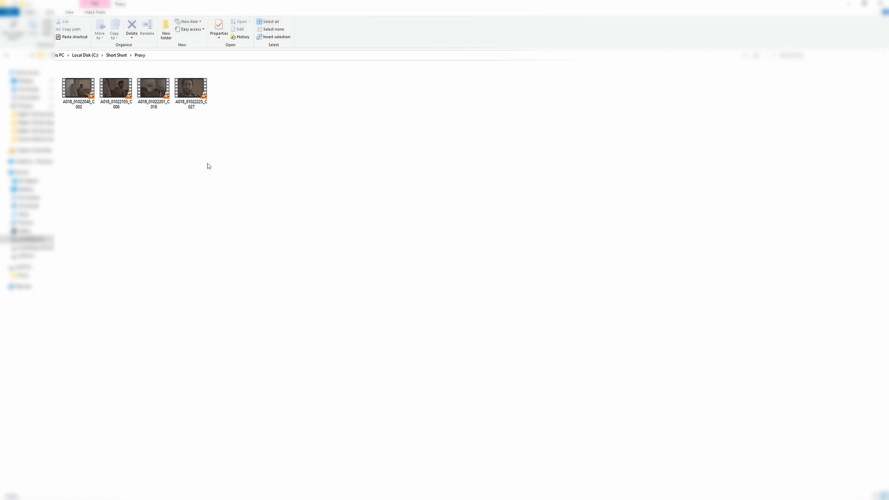
click(192, 88)
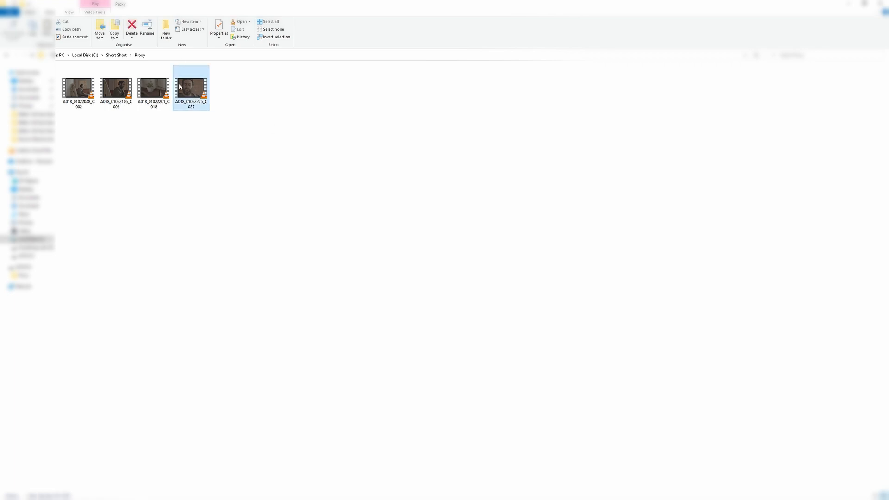
click(219, 30)
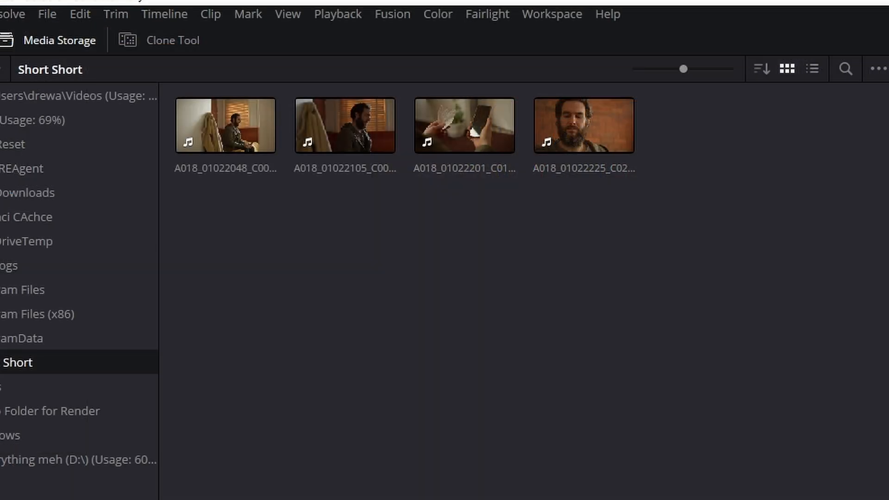
- Set Proxy Handling to Prefer Proxies and enlarge the media pool clip thumbnails
click(338, 13)
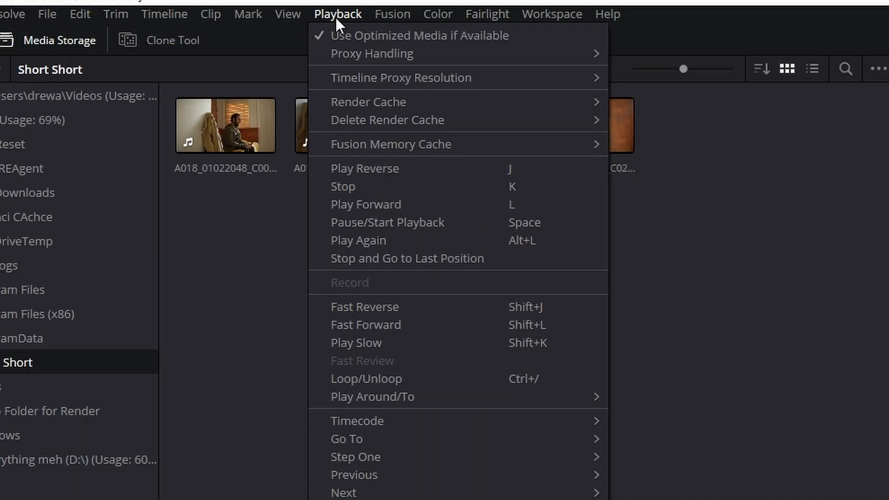
mouse_move(372, 53)
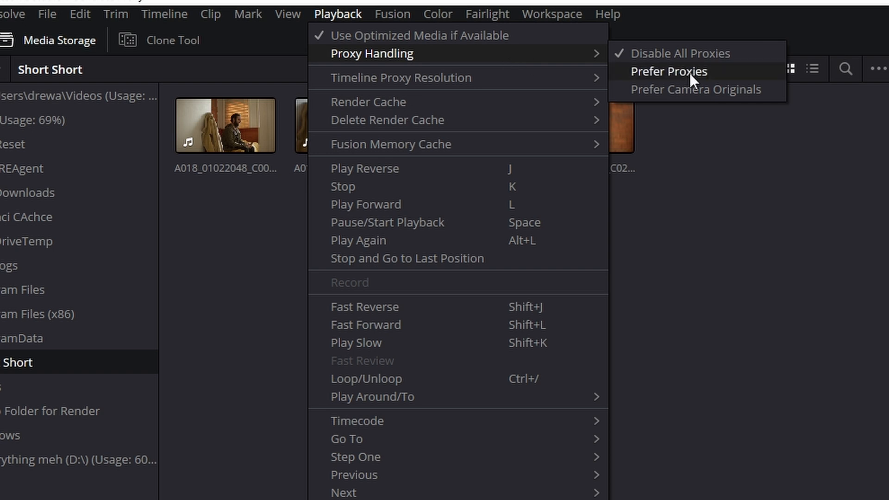
click(669, 71)
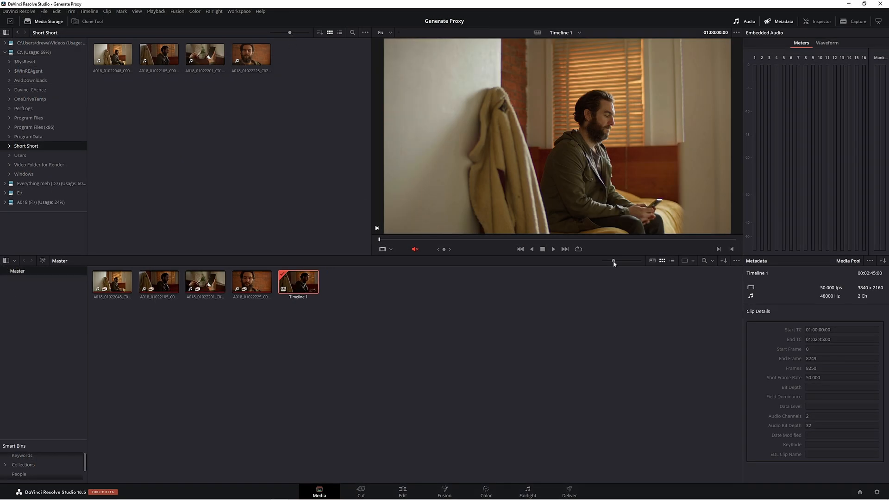
drag(614, 261, 640, 261)
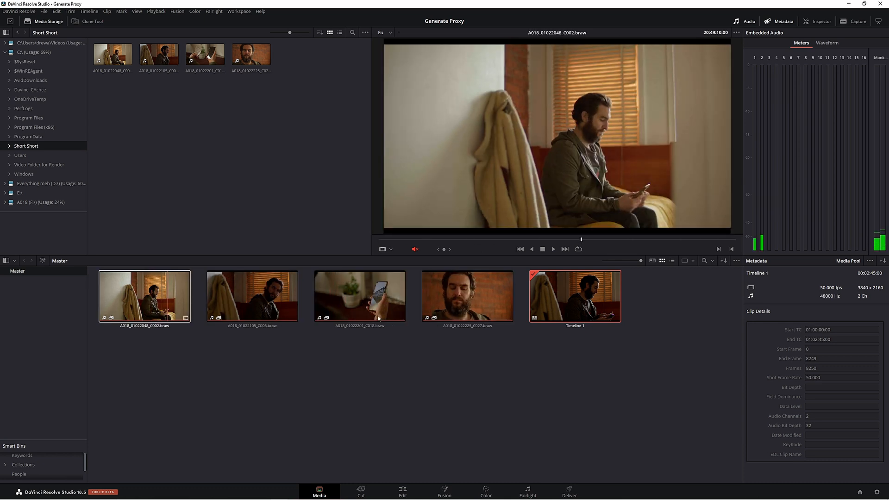
click(252, 296)
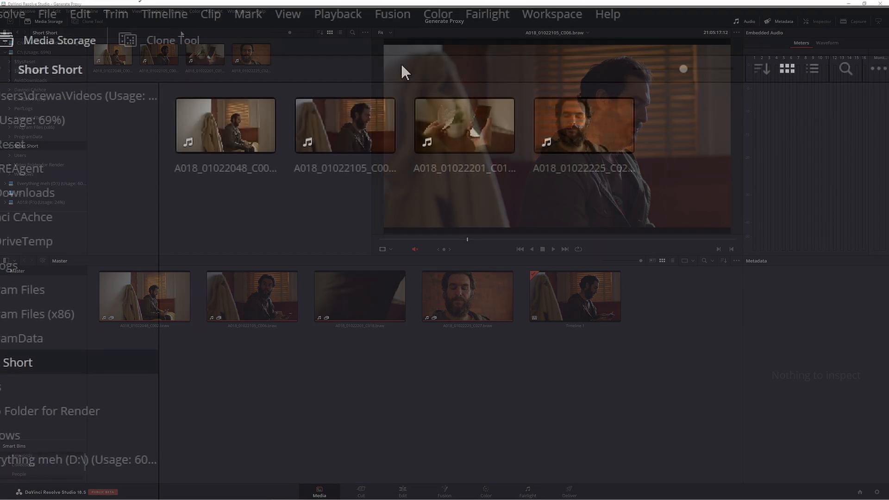
click(338, 13)
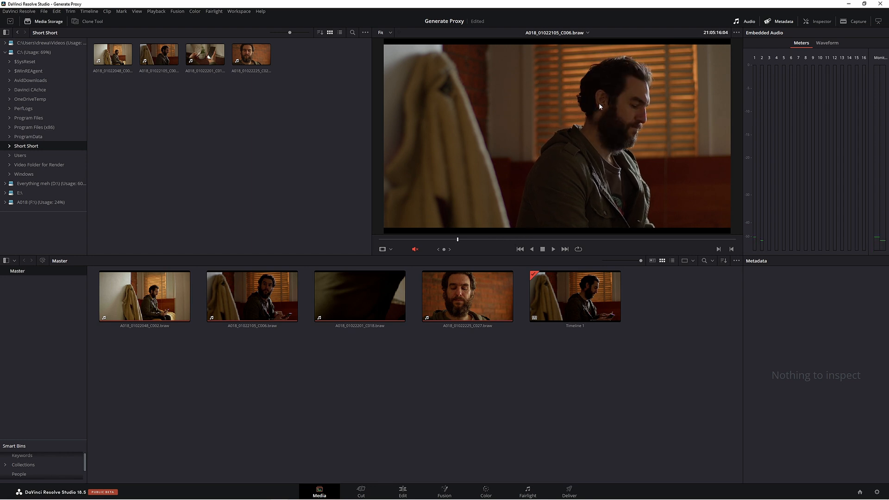
mouse_move(366, 153)
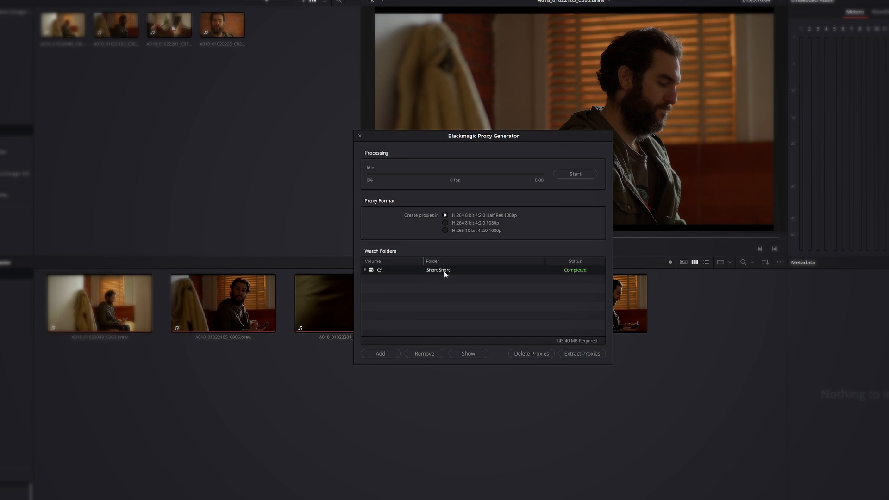
mouse_move(452, 272)
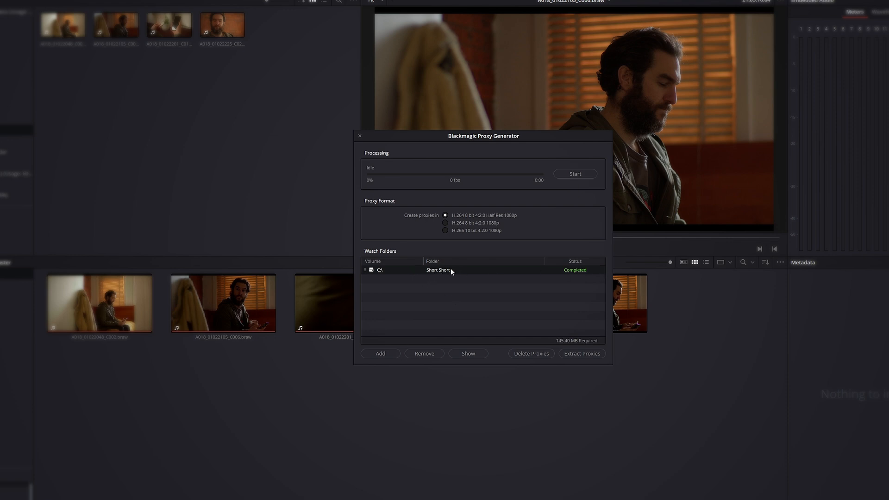
- Remove the Short Short watch folder from the list and add it back
click(574, 174)
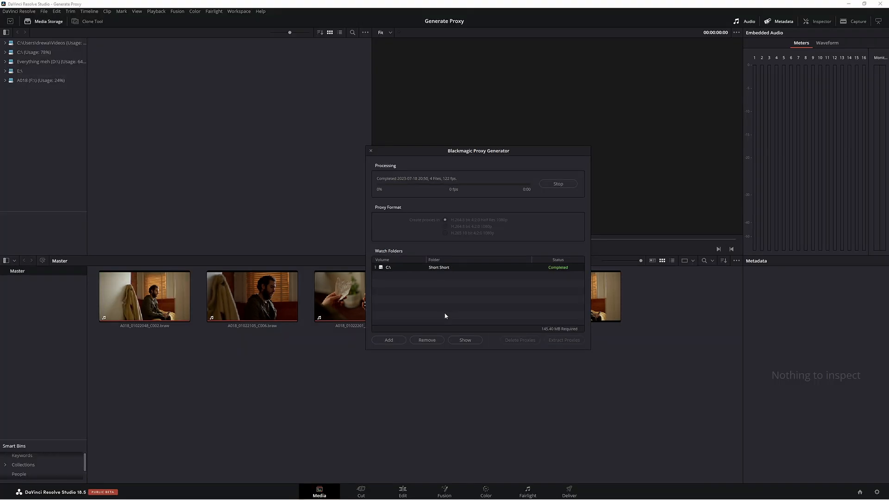
drag(478, 150, 467, 147)
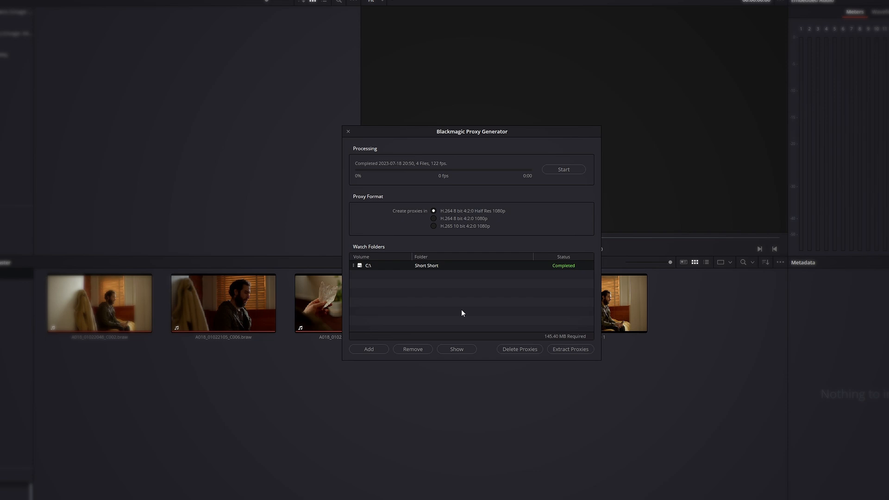
mouse_move(364, 141)
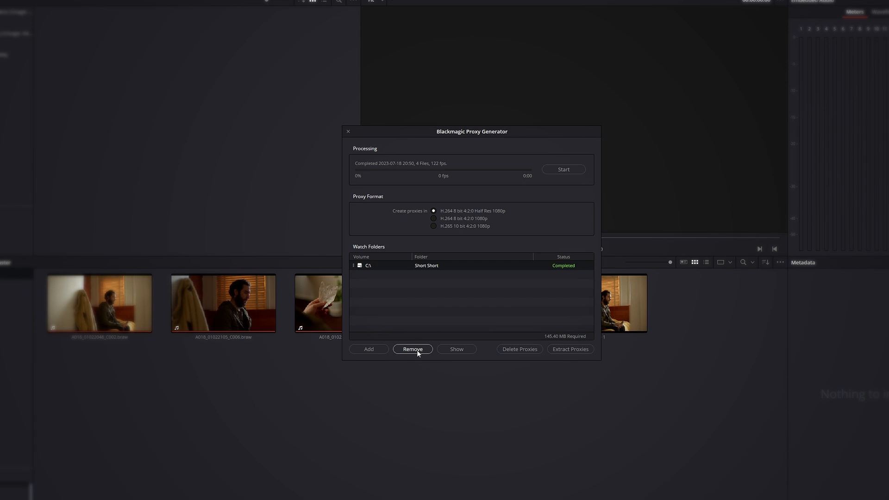
click(413, 349)
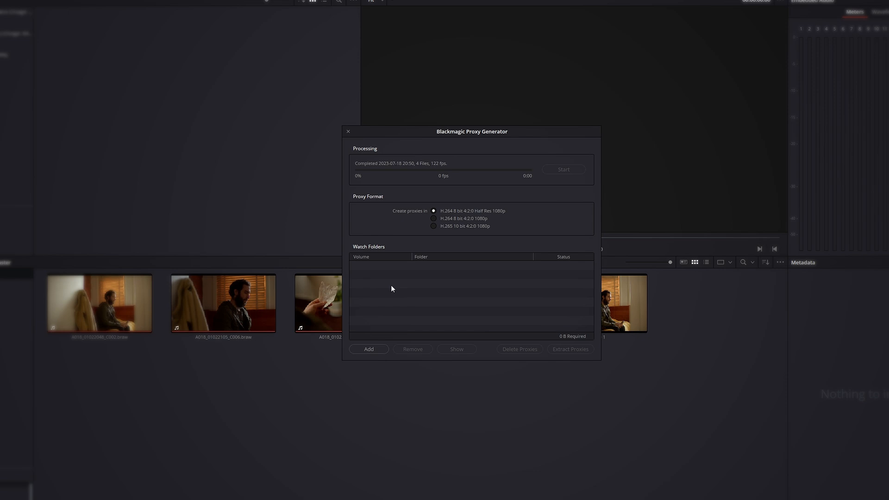
click(369, 349)
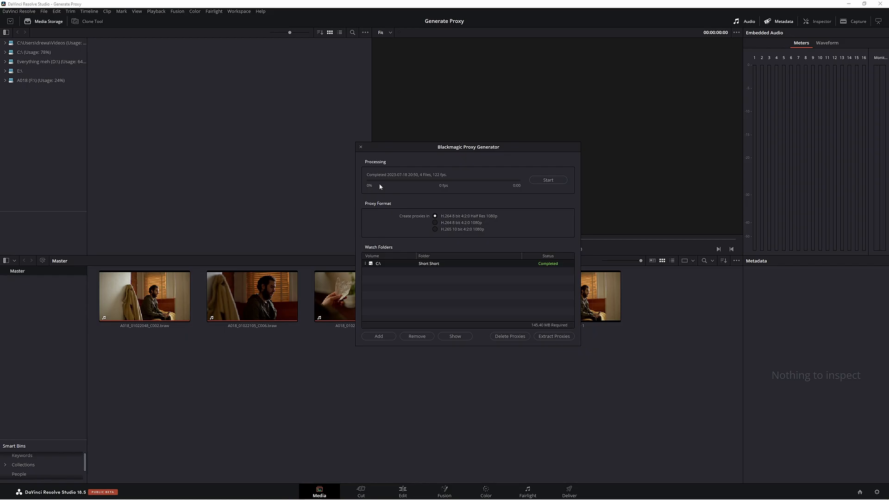
mouse_move(506, 163)
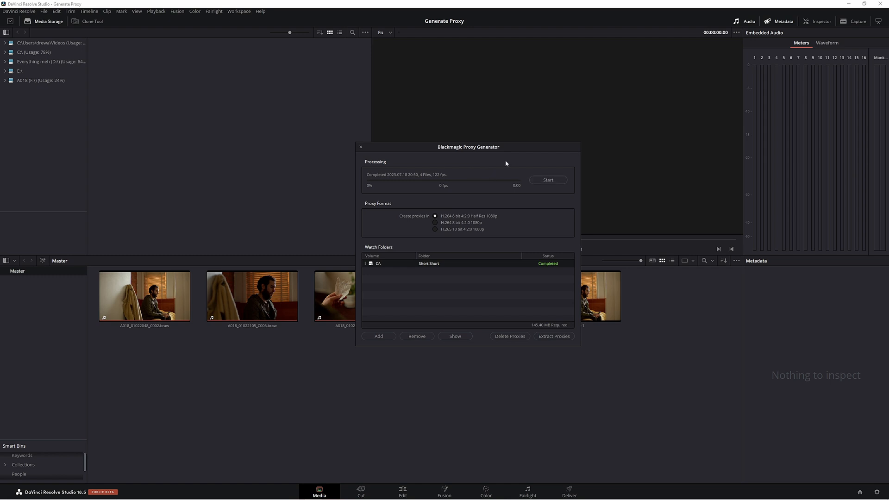
mouse_move(508, 182)
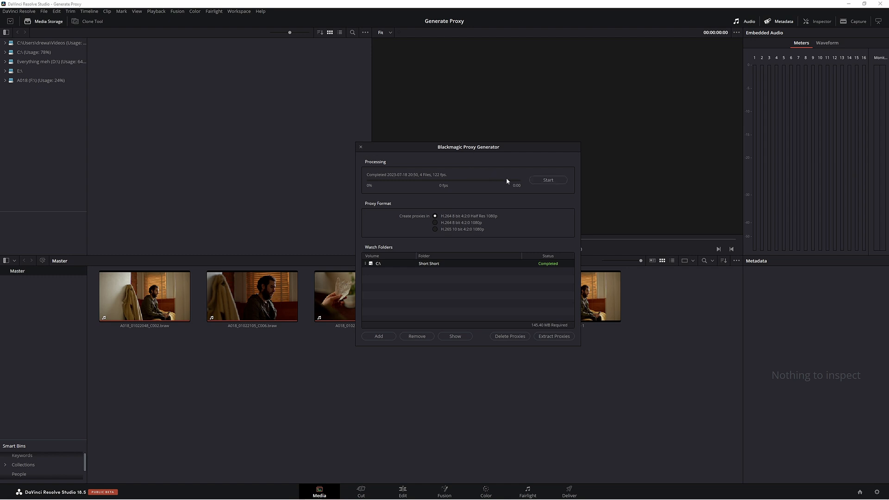
mouse_move(430, 326)
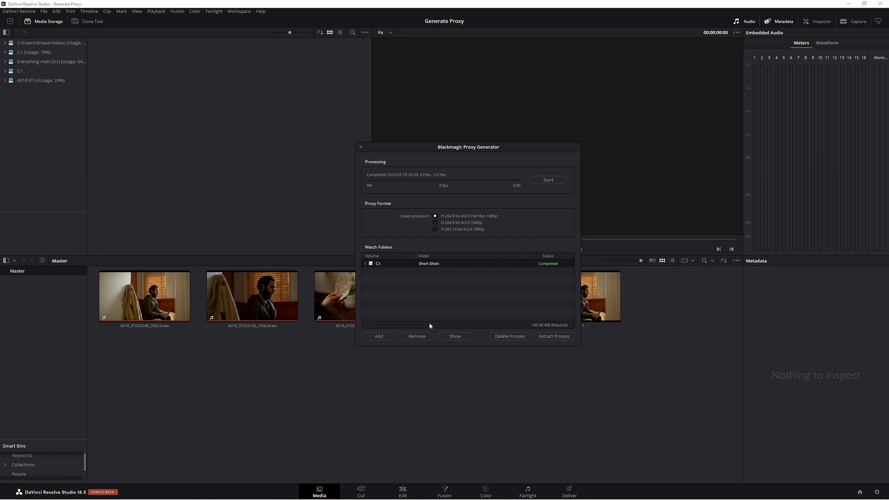
mouse_move(511, 255)
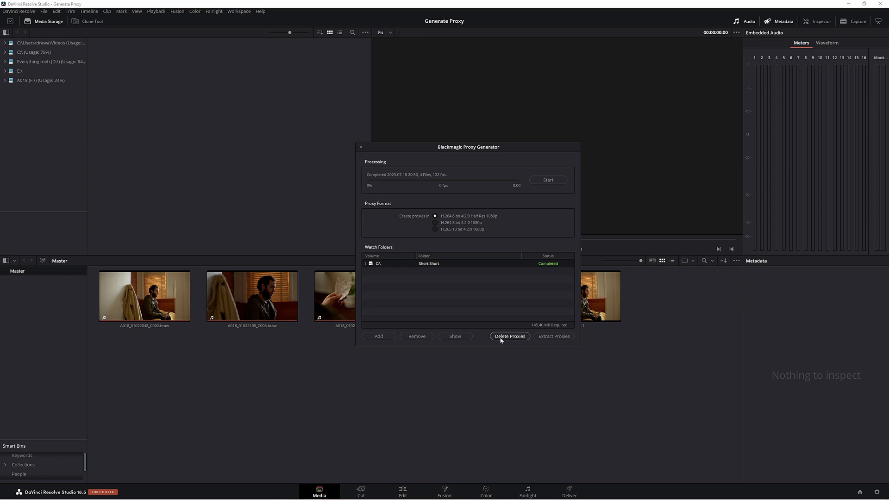
- Delete all generated proxy folders and clips, then show the folder on disk
click(509, 336)
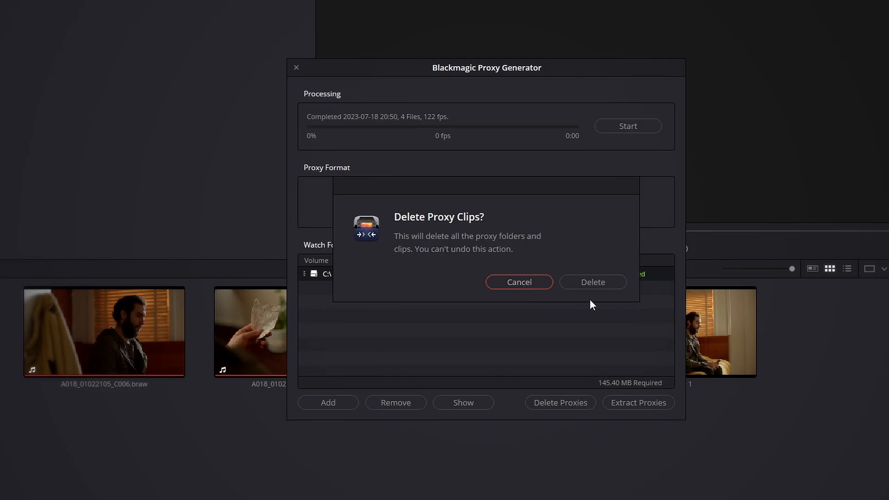
mouse_move(590, 303)
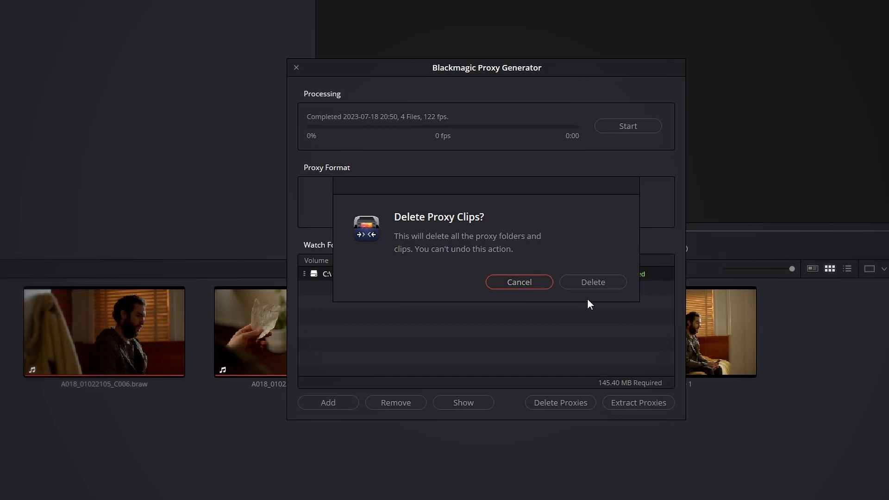
click(518, 282)
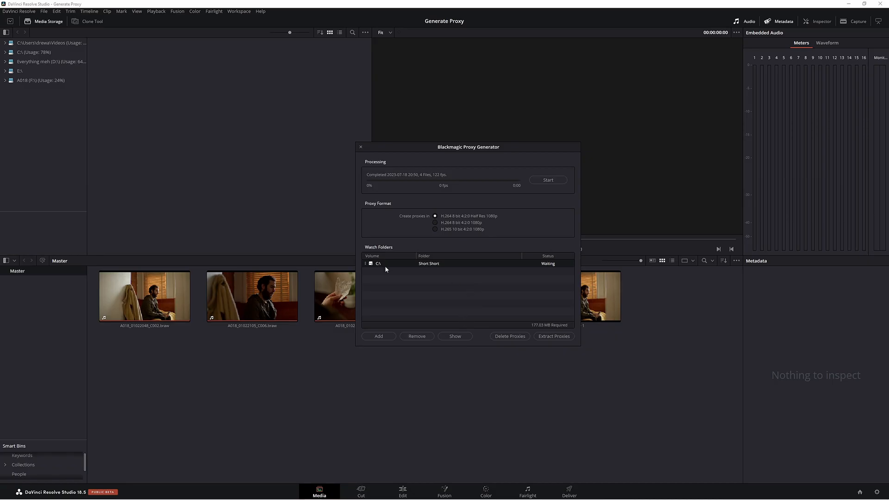
click(454, 336)
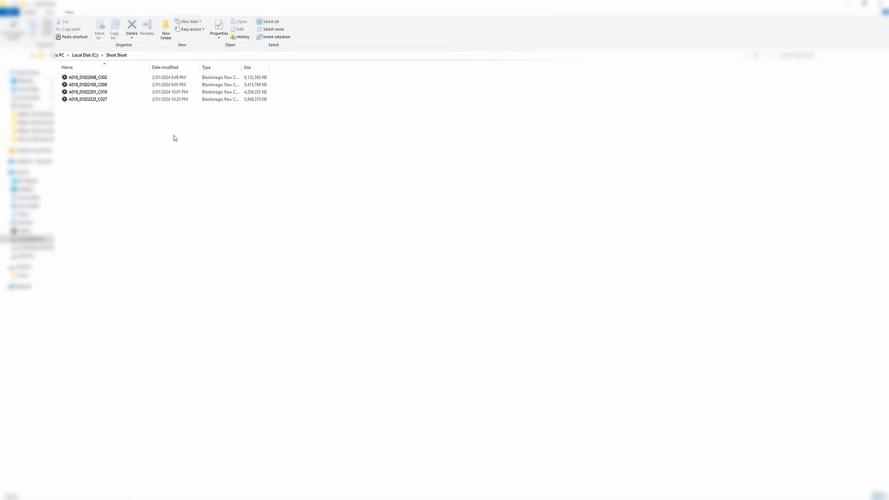
mouse_move(284, 202)
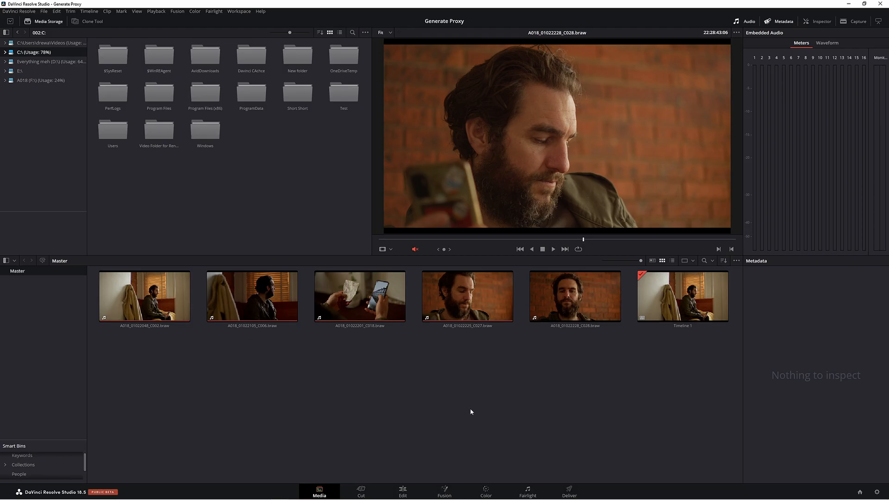
- Load clip A018_01022228_C028.braw in Resolve and open Project Settings
click(574, 296)
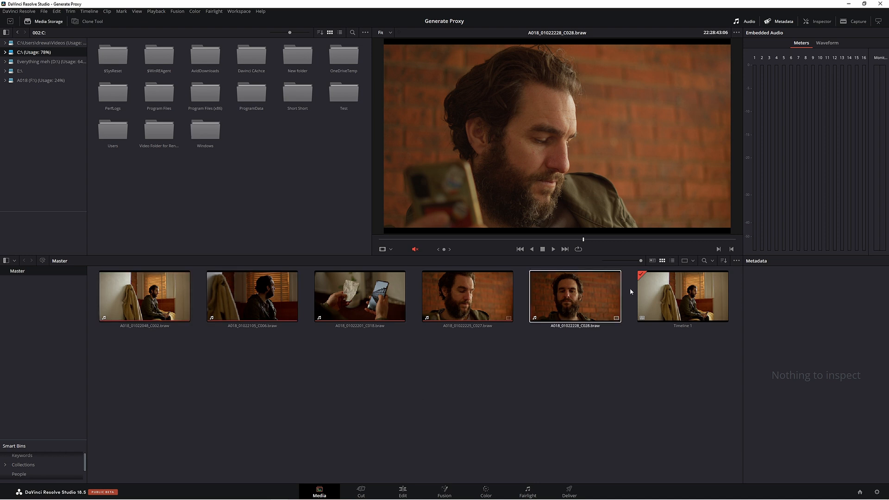
click(408, 399)
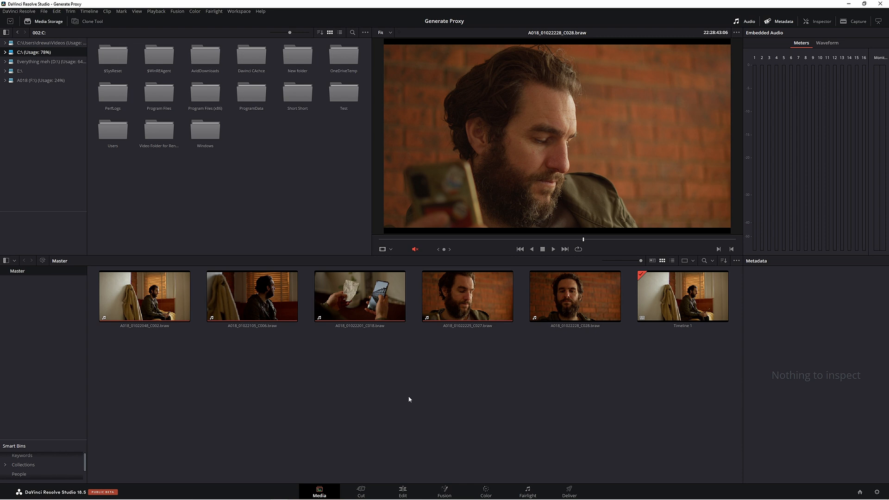
click(574, 295)
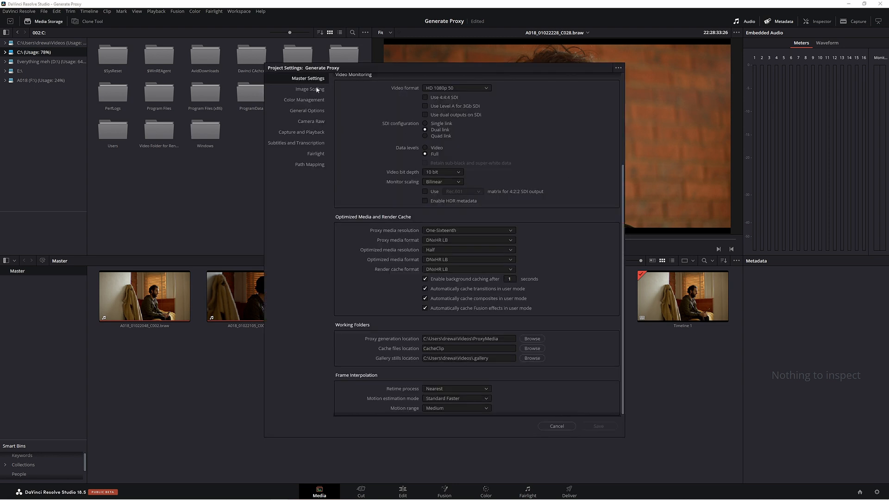
- Set the project's proxy media resolution to One-Eighth in Master Settings
scroll(down, 3)
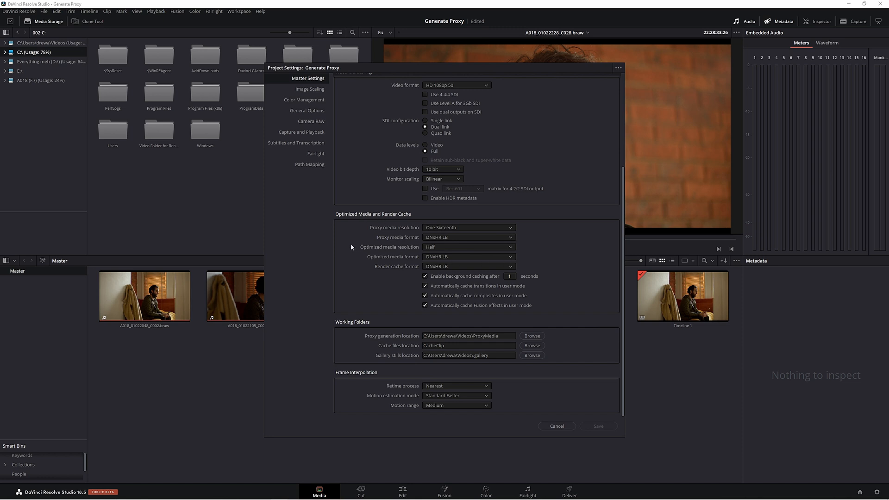
click(467, 228)
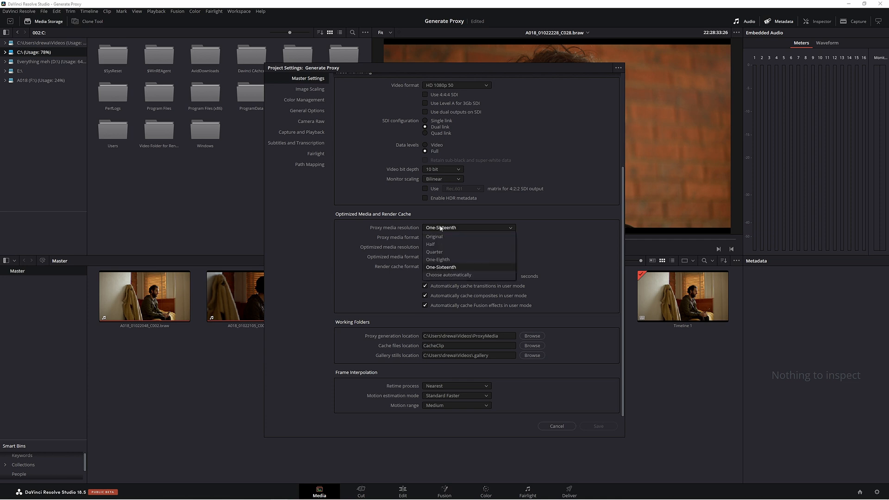
click(437, 259)
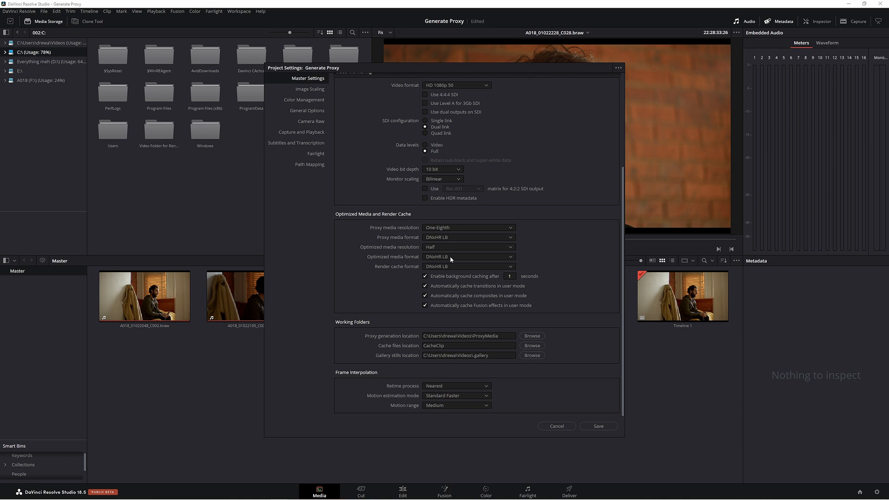
mouse_move(594, 384)
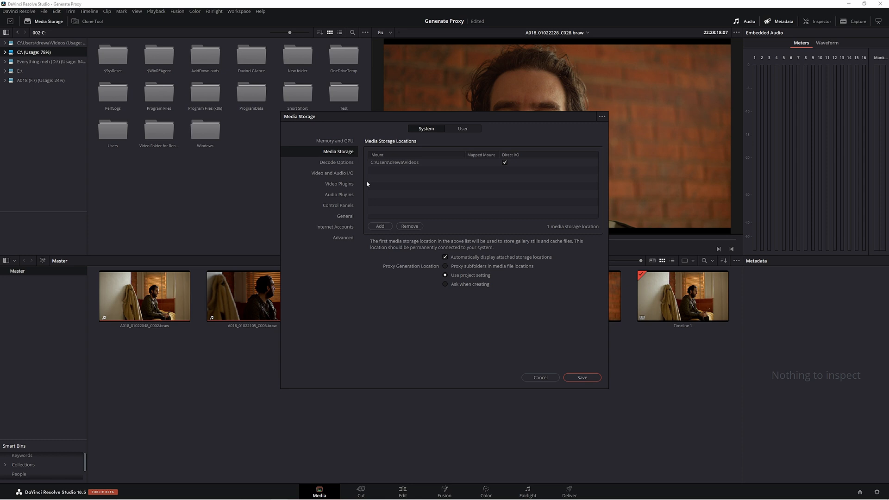
mouse_move(389, 277)
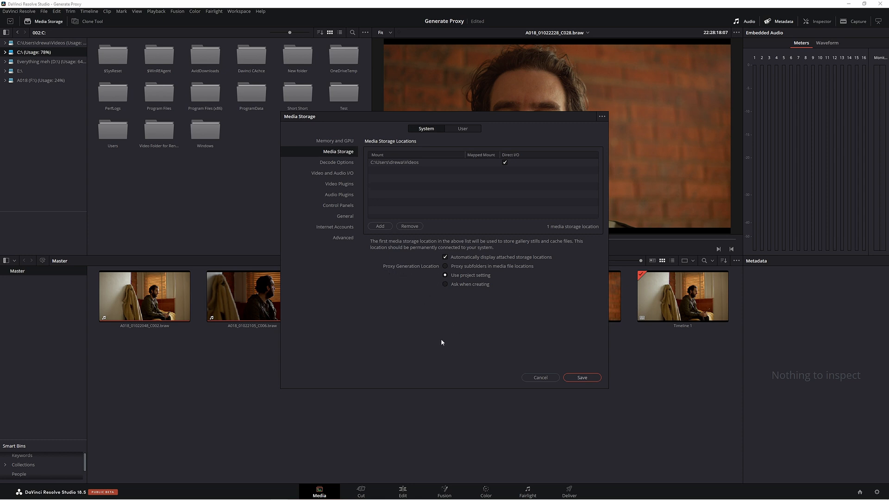
- Try the Proxy Generation Location options in Media Storage preferences and close the dialog
click(445, 266)
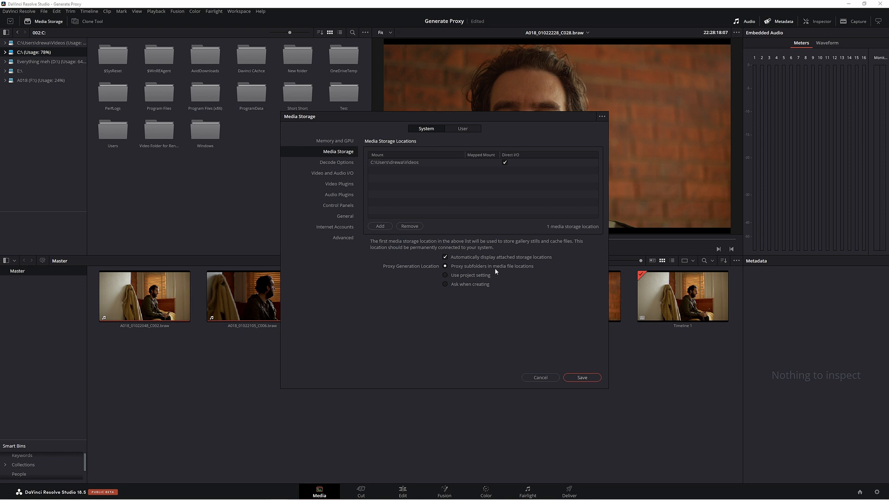
click(446, 275)
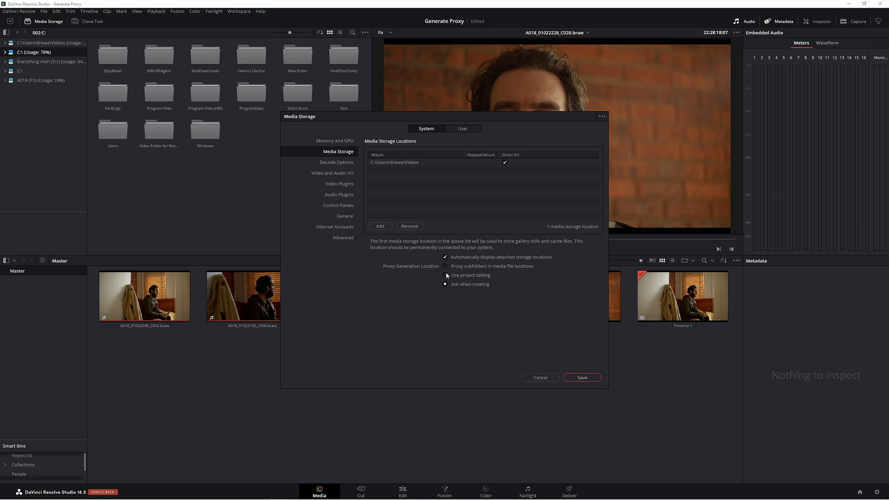
click(445, 275)
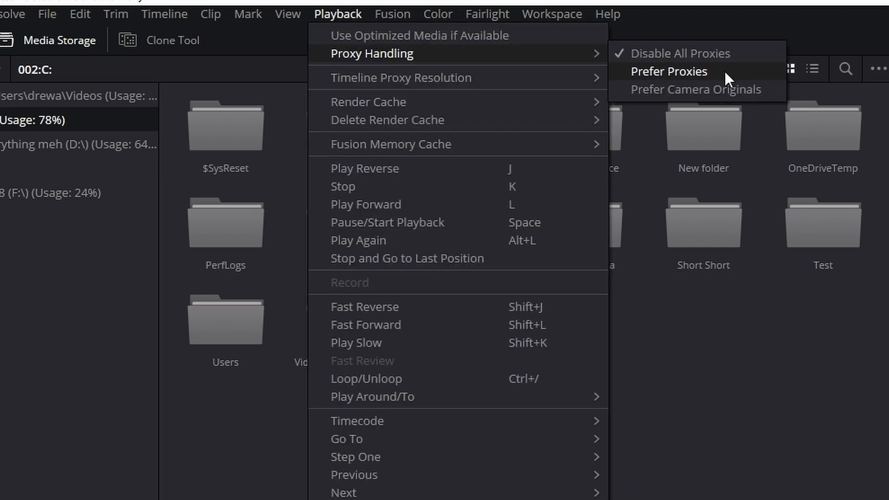
- Set Proxy Handling to Prefer Proxies and select clip A018_01022228_C028.braw
click(669, 71)
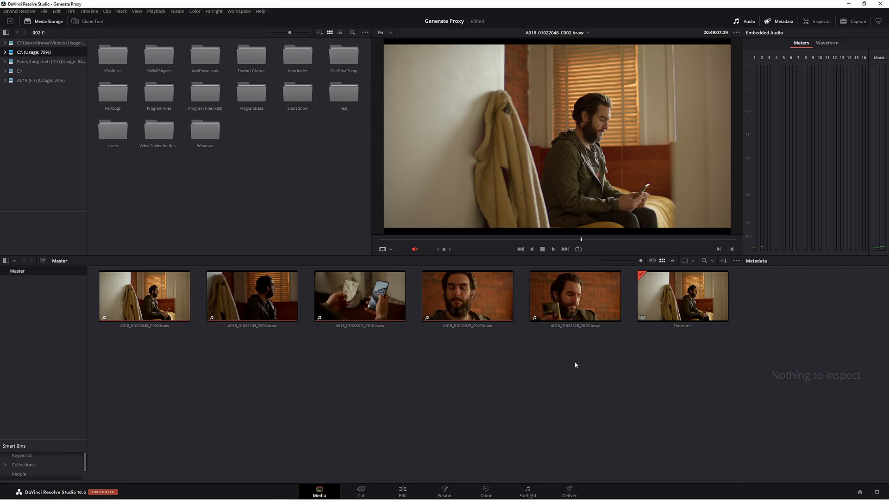
click(575, 296)
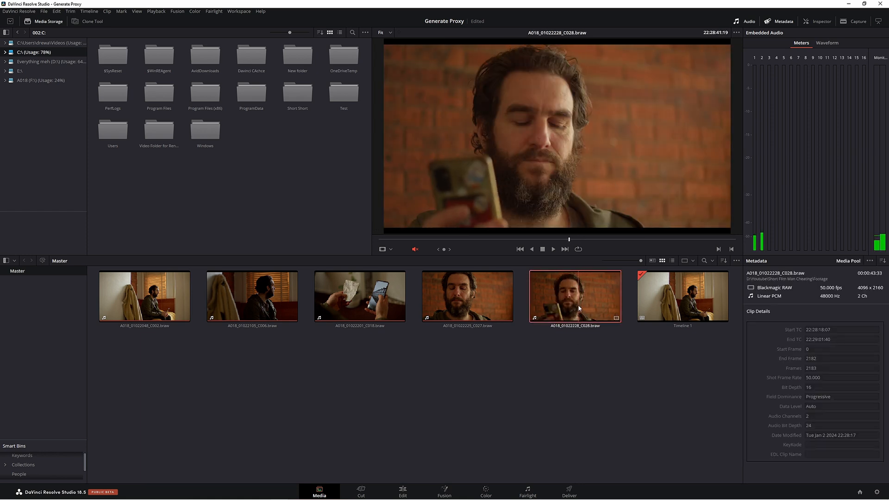
- Generate proxy media for clip A018_01022228_C028.braw from its context menu
right_click(574, 296)
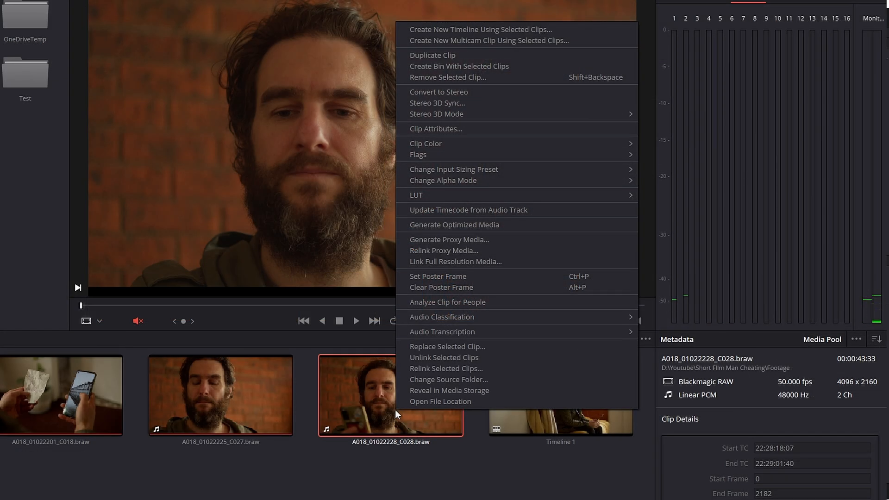
mouse_move(444, 240)
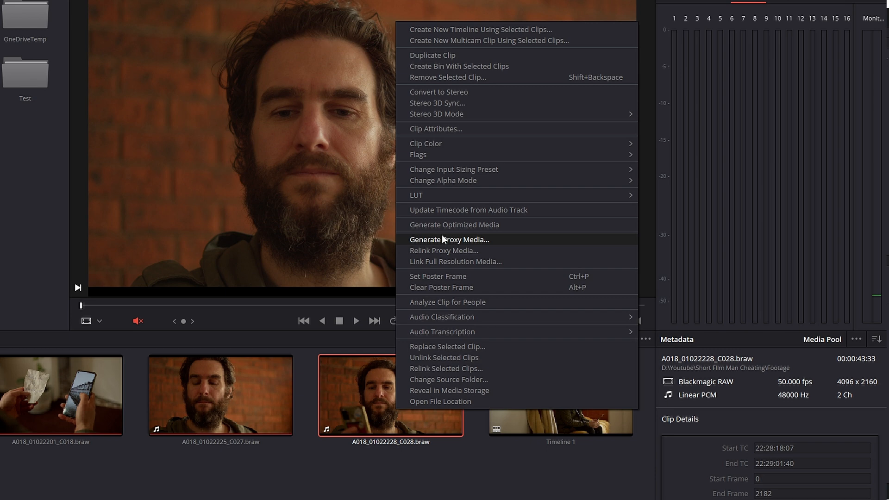
click(449, 239)
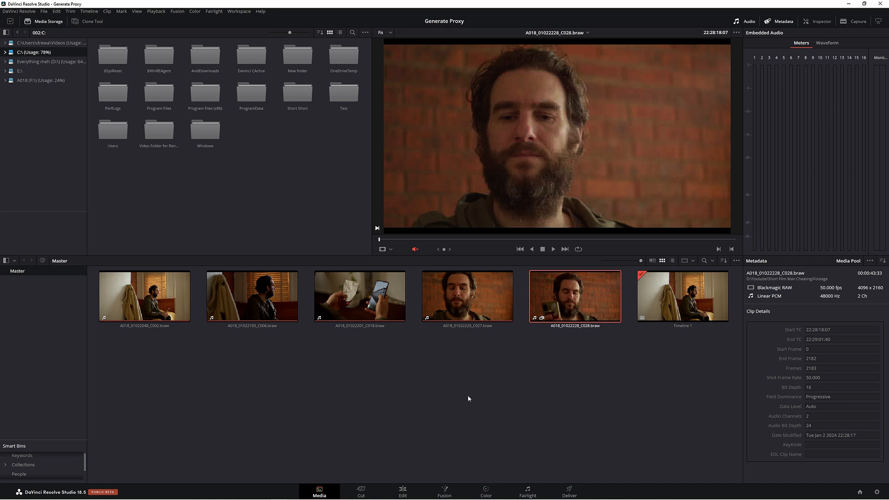
mouse_move(541, 372)
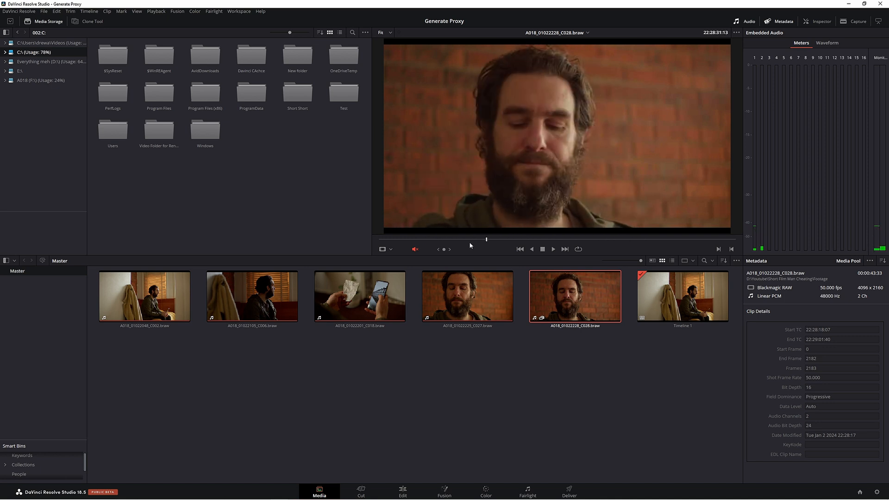
mouse_move(549, 97)
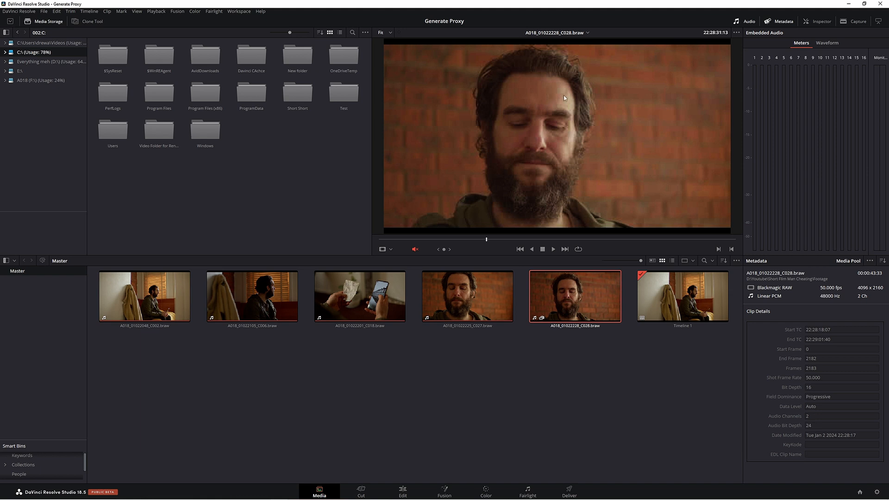
mouse_move(170, 3)
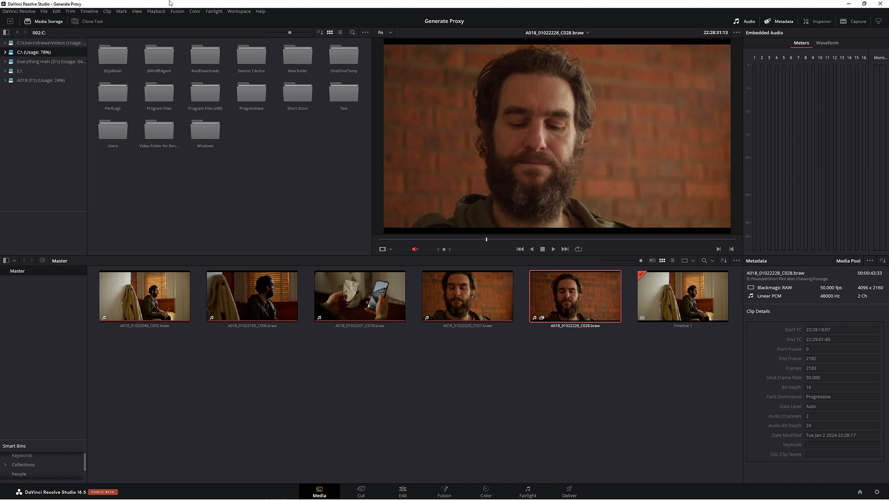
- Reopen Project Settings from the File menu
click(156, 11)
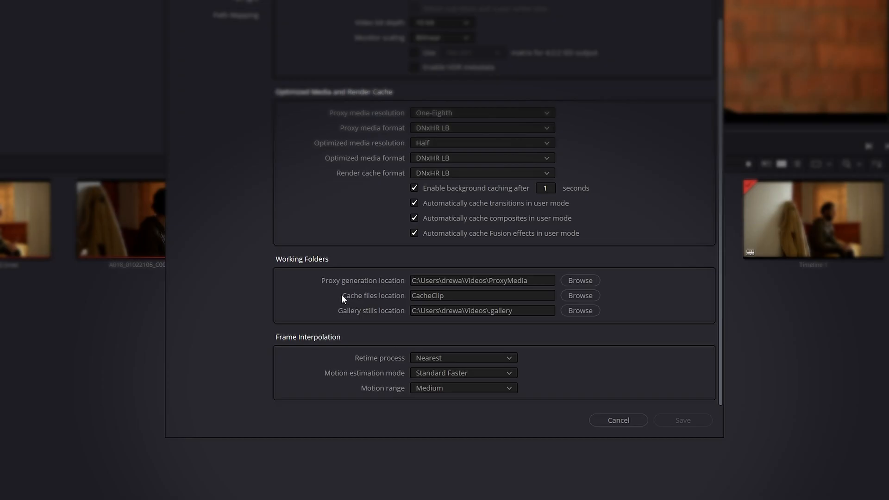
mouse_move(350, 291)
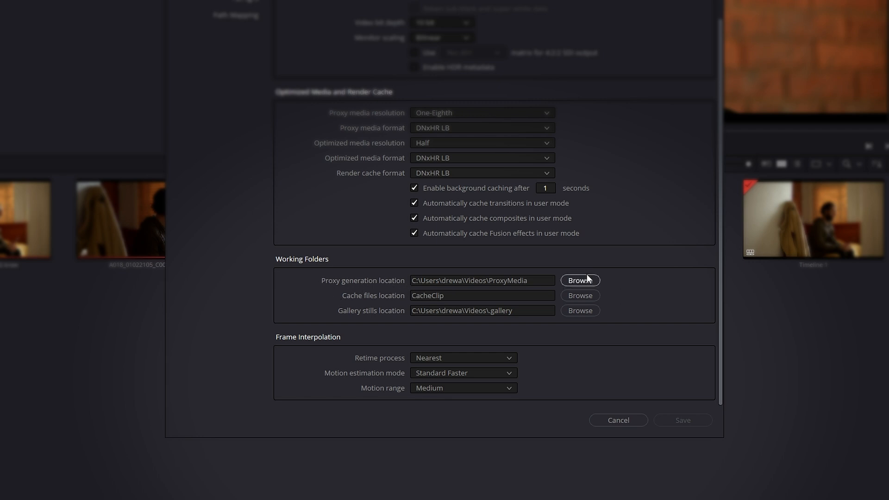
mouse_move(600, 244)
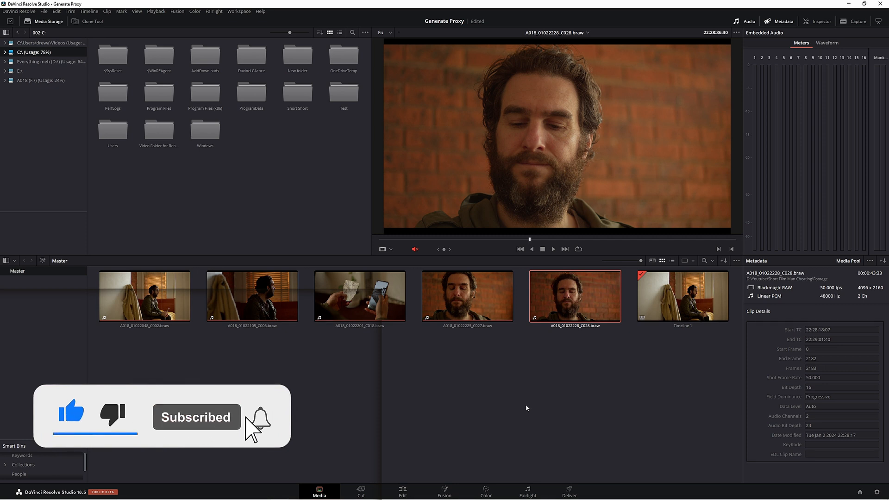
click(260, 419)
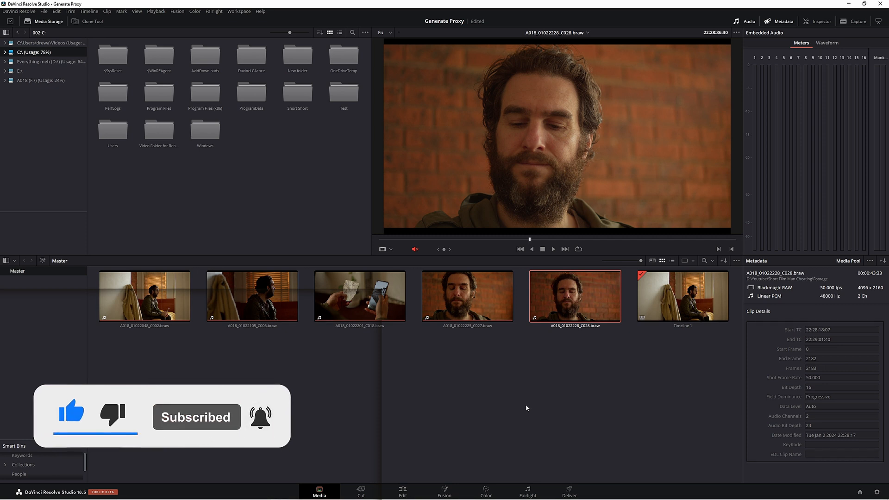